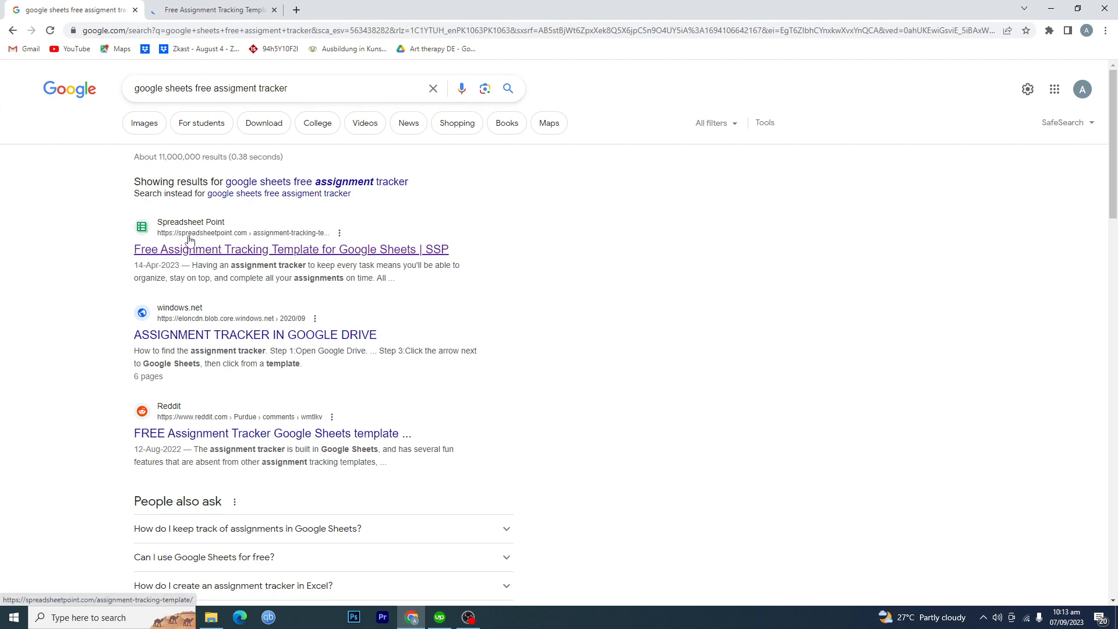
pyautogui.moveTo(186, 244)
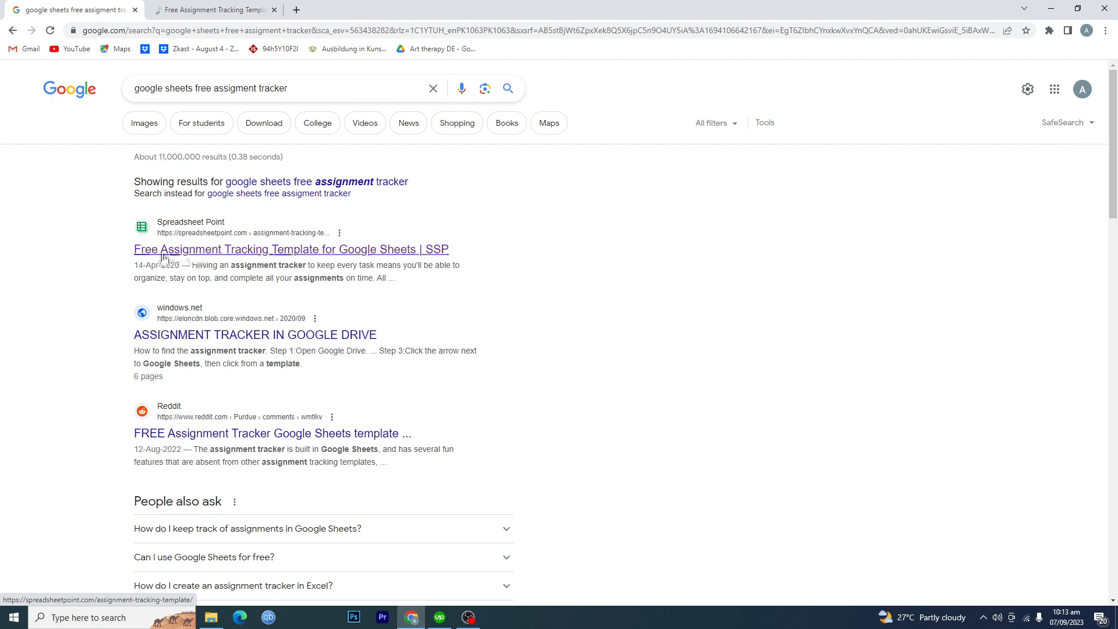
pyautogui.moveTo(341, 261)
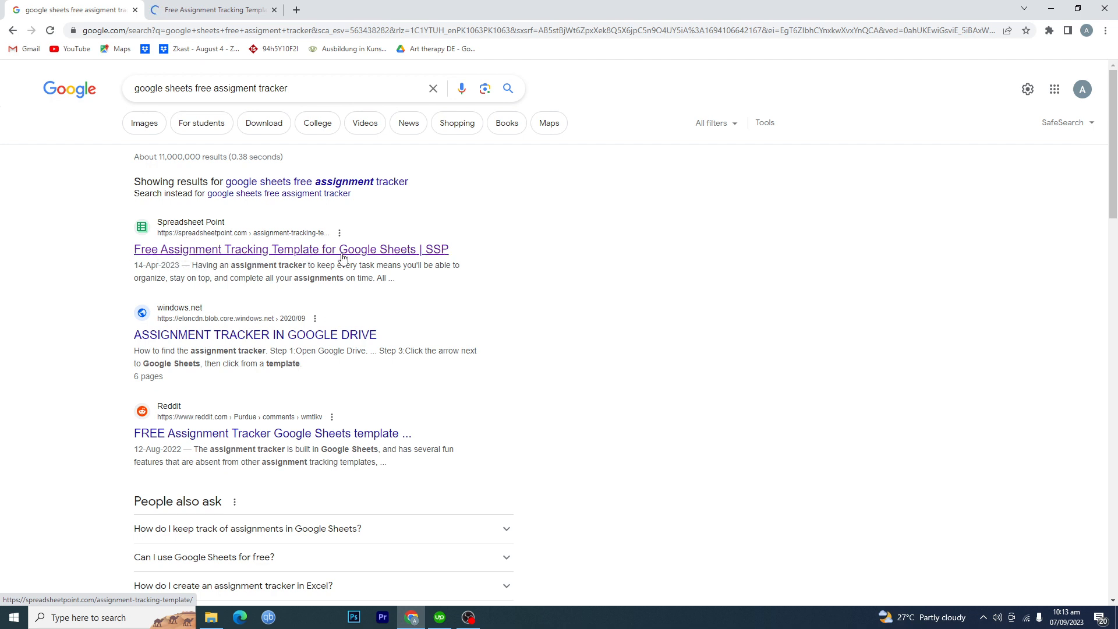
pyautogui.moveTo(199, 255)
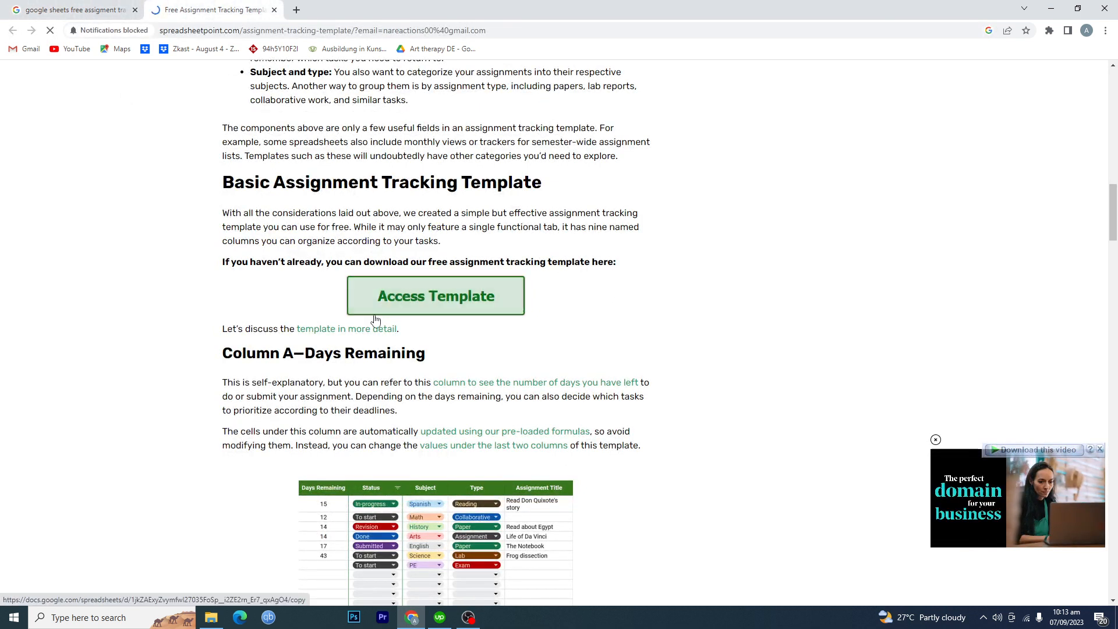
# Open the Basic Assignment Tracking Template's Access Template link on Spreadsheet Point.
pyautogui.click(436, 295)
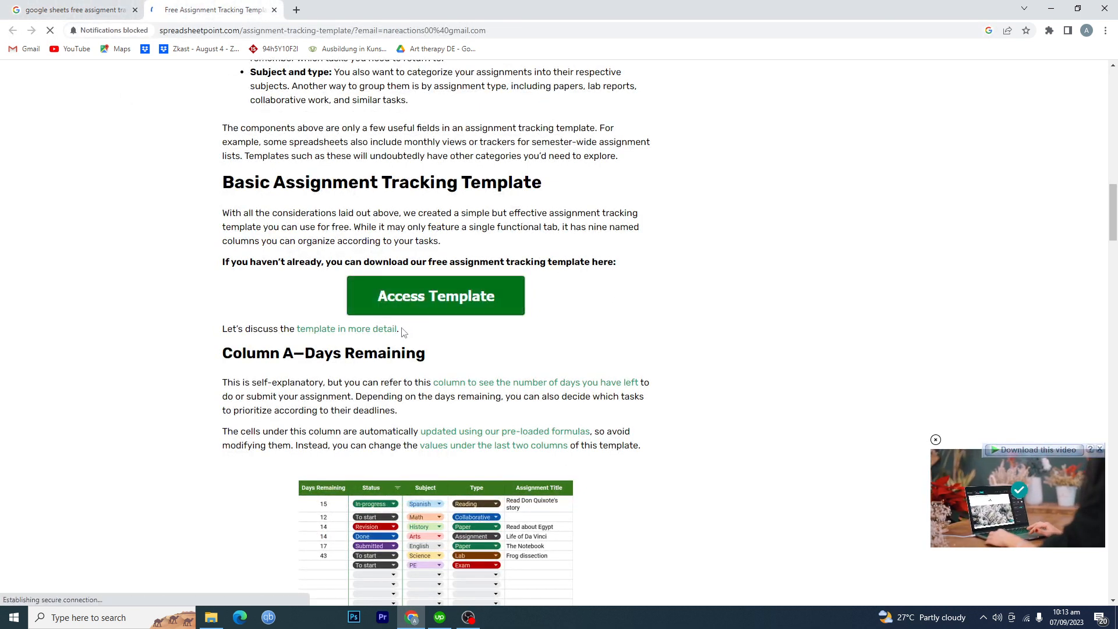
pyautogui.click(436, 295)
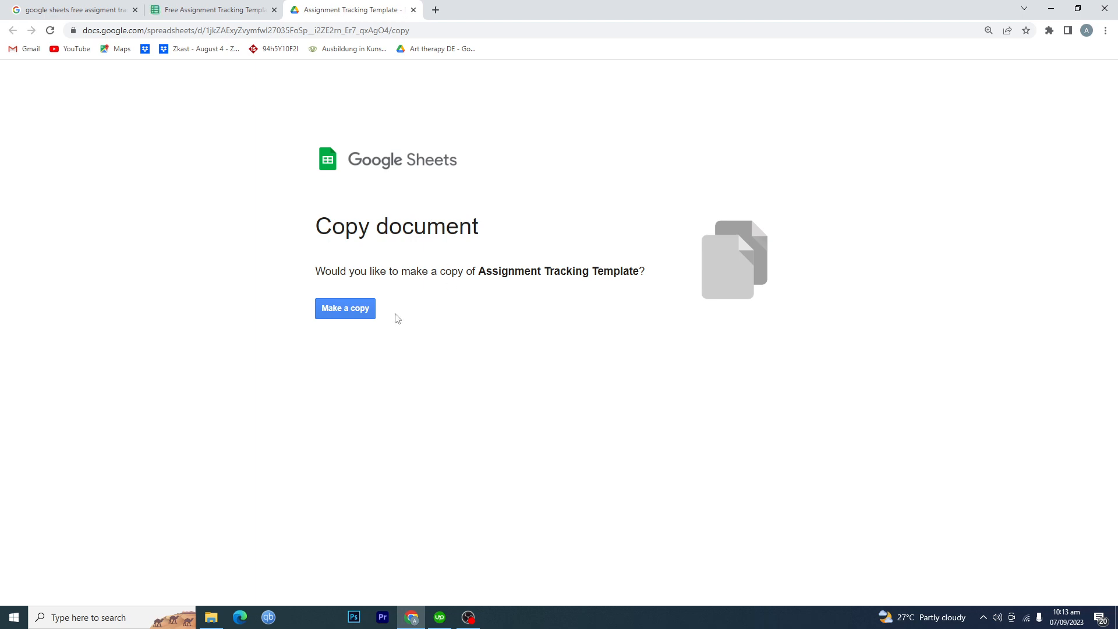
# Confirm 'Make a copy' to create a personal copy of the Assignment Tracking Template.
pyautogui.click(344, 308)
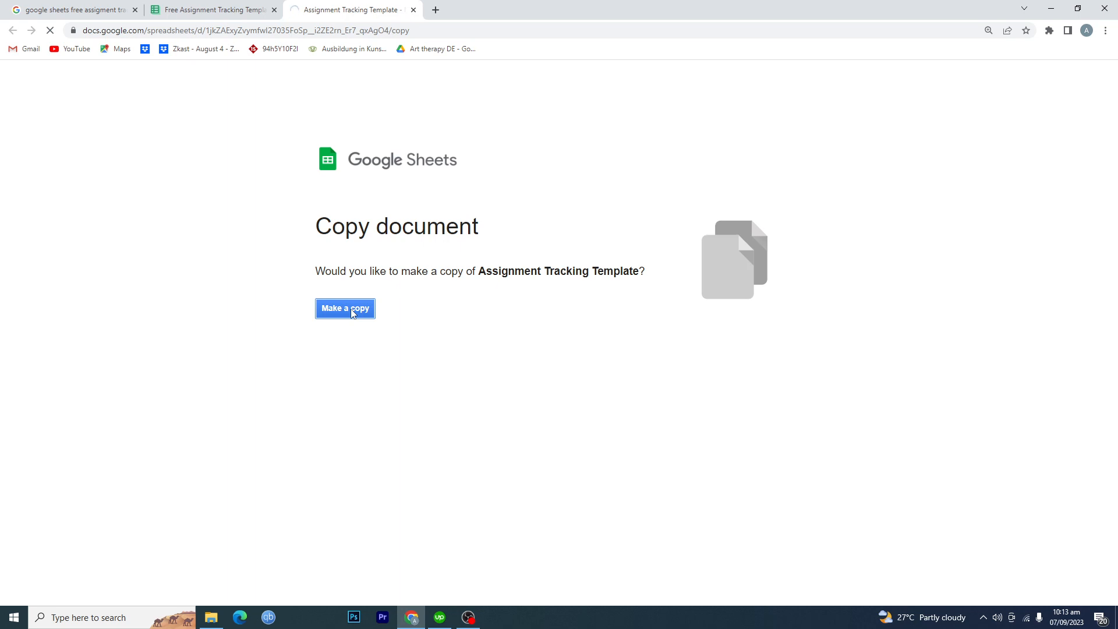
pyautogui.click(344, 308)
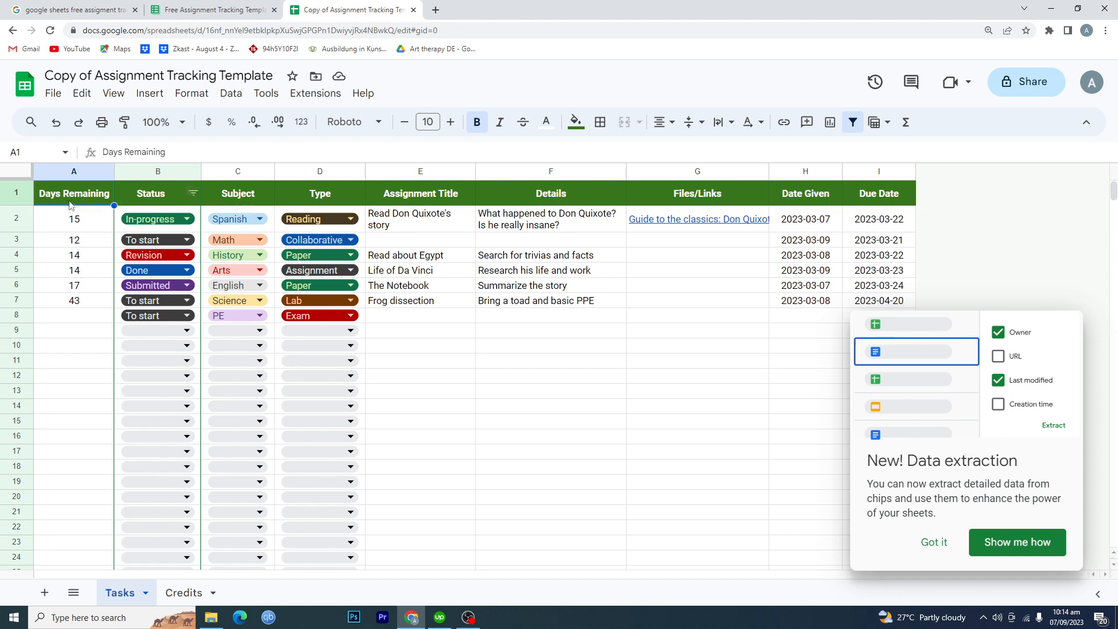
pyautogui.moveTo(725, 191)
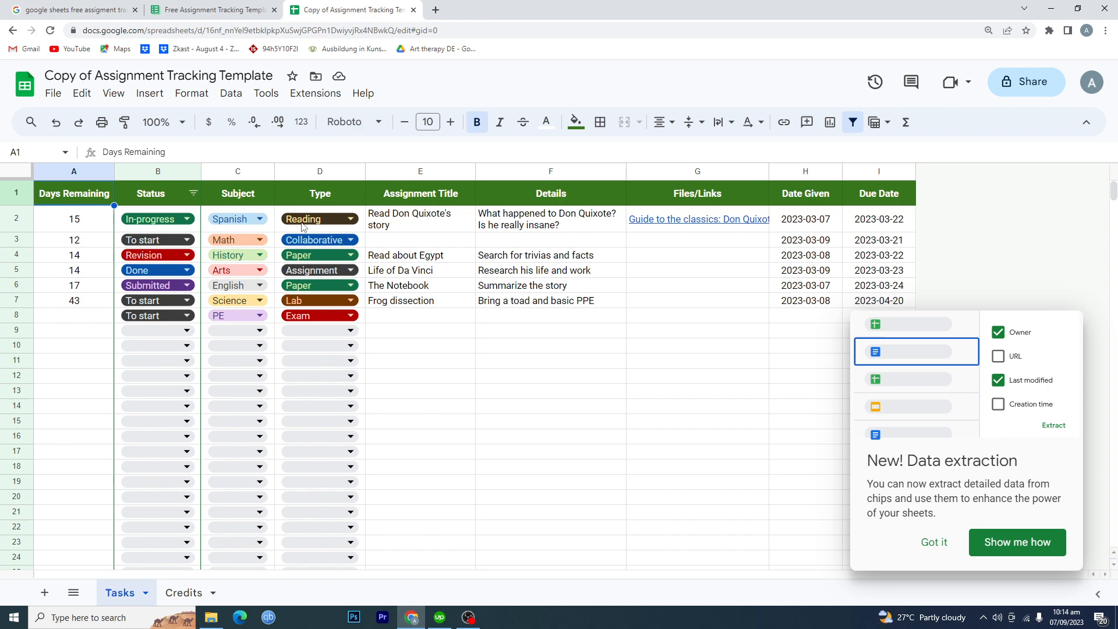
pyautogui.moveTo(532, 346)
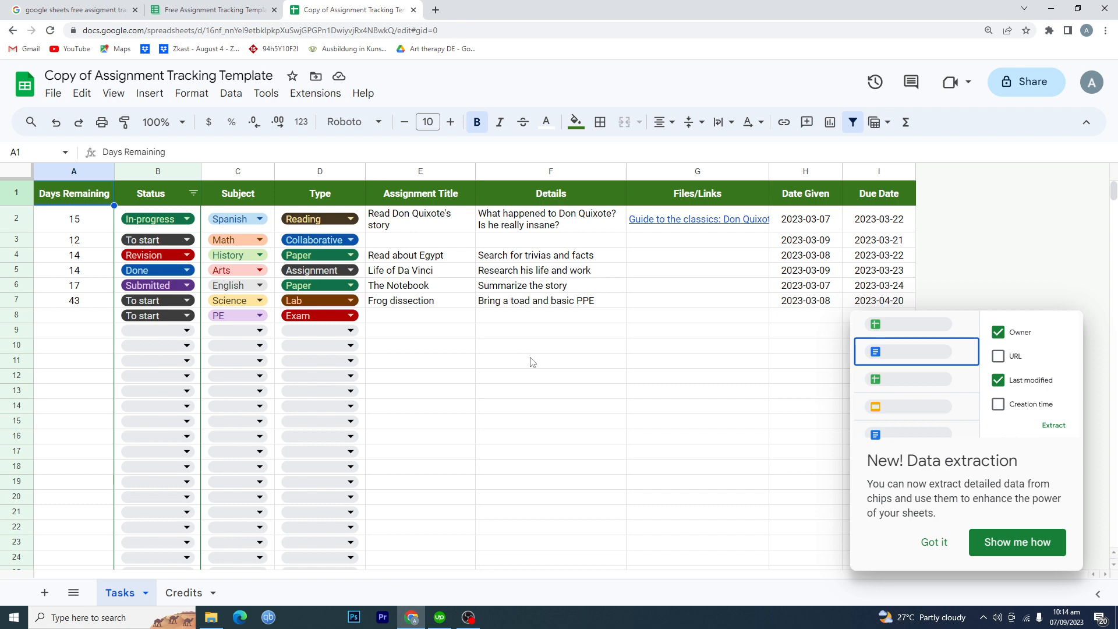
# Review the sample tasks on the Tasks sheet and dismiss the Data extraction popup.
pyautogui.scroll(-3)
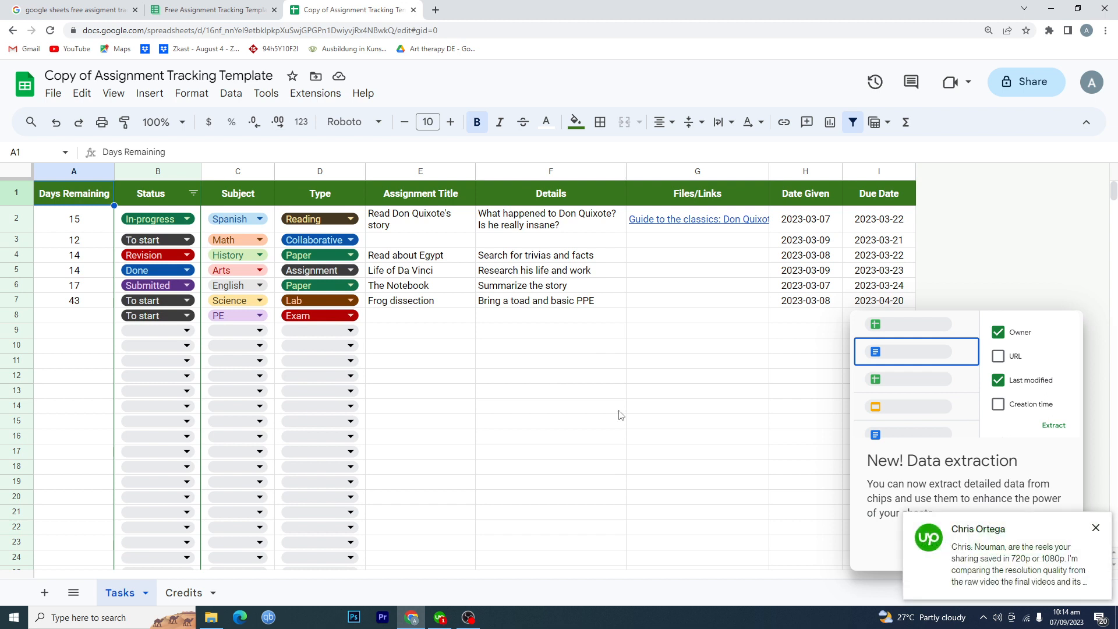
pyautogui.click(878, 527)
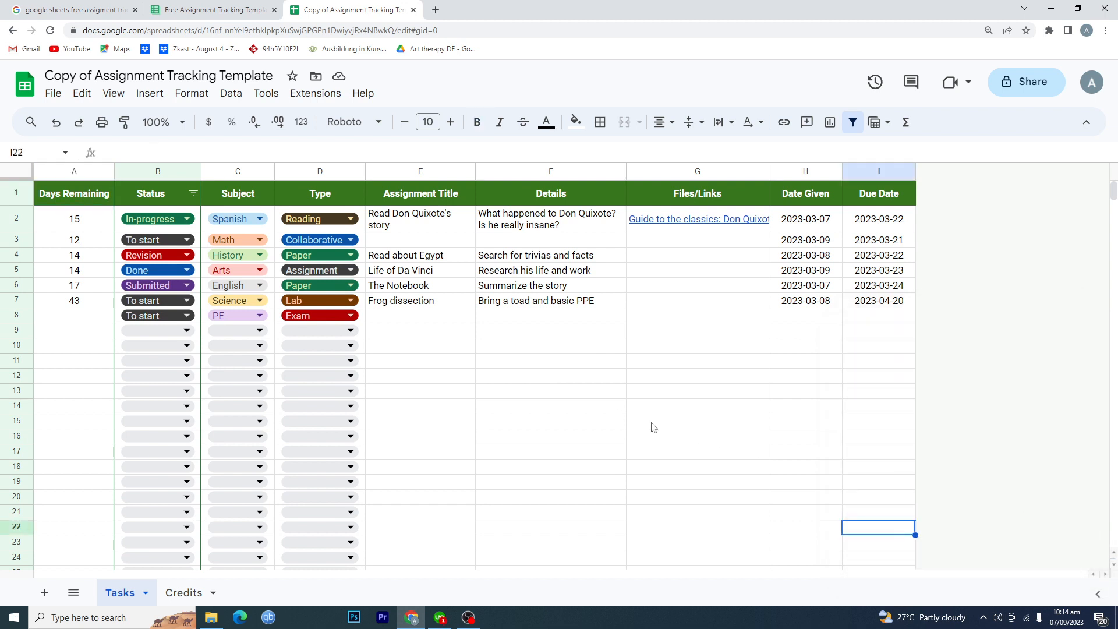